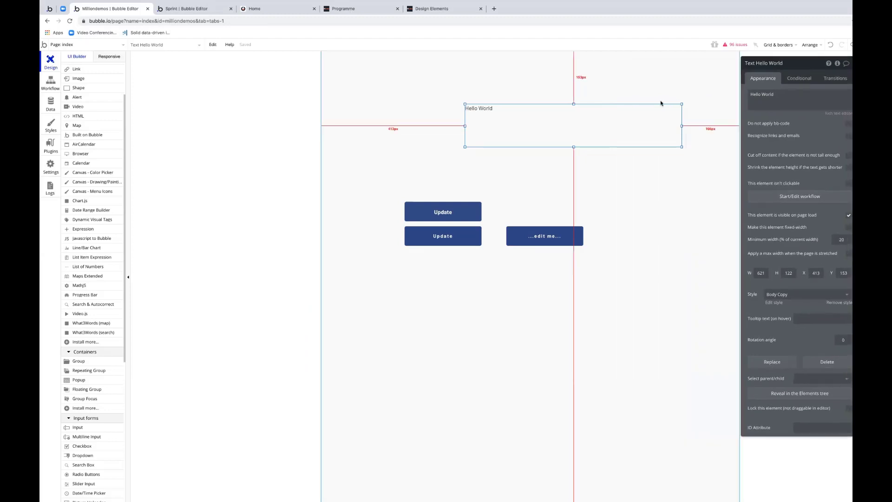
pyautogui.moveTo(607, 128)
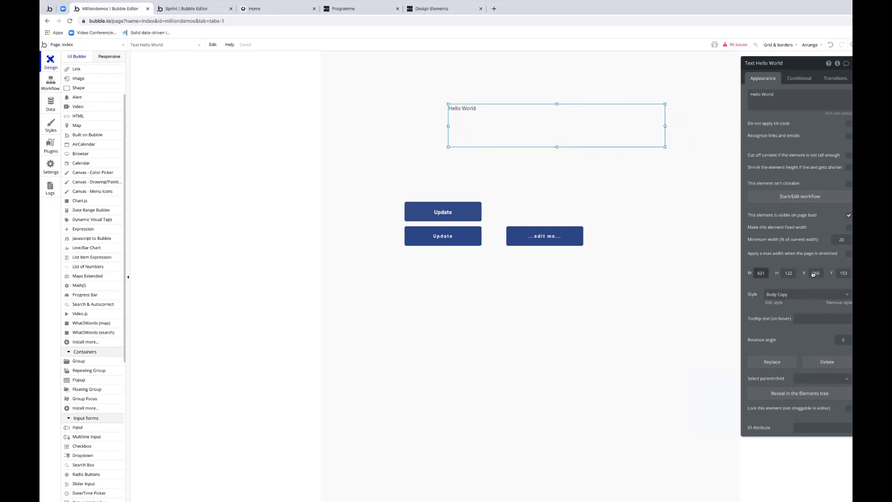
# Step: Set the Hello World text's X position to 100 px in its inspector
pyautogui.click(814, 273)
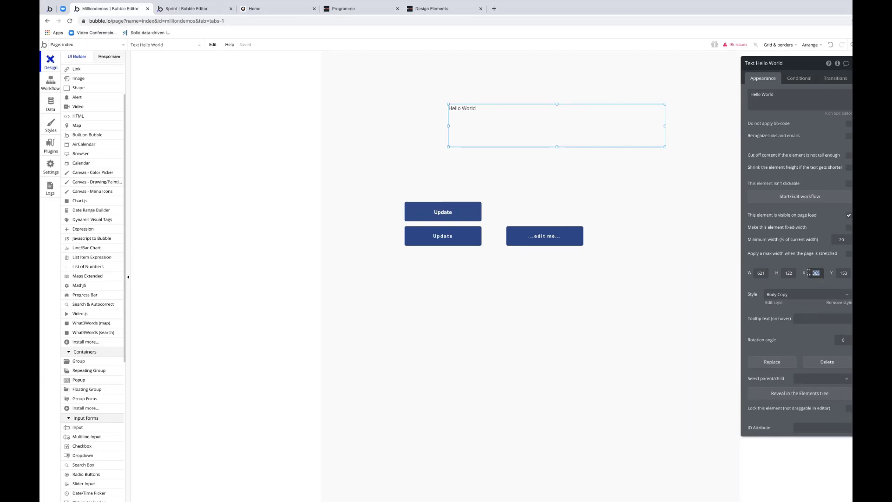
pyautogui.write('0')
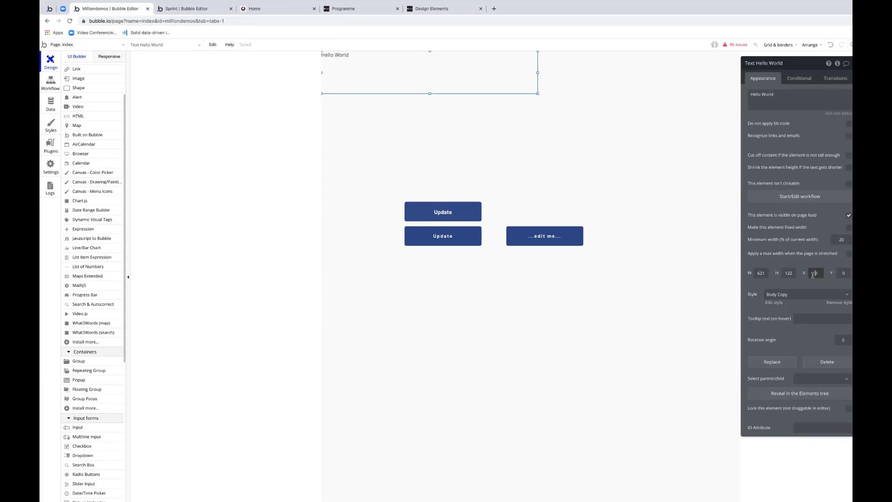
pyautogui.write('100')
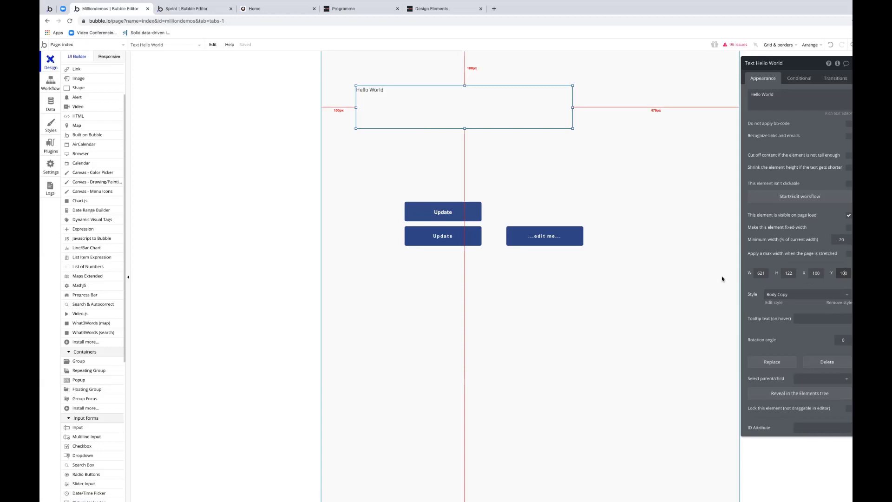
pyautogui.moveTo(695, 230)
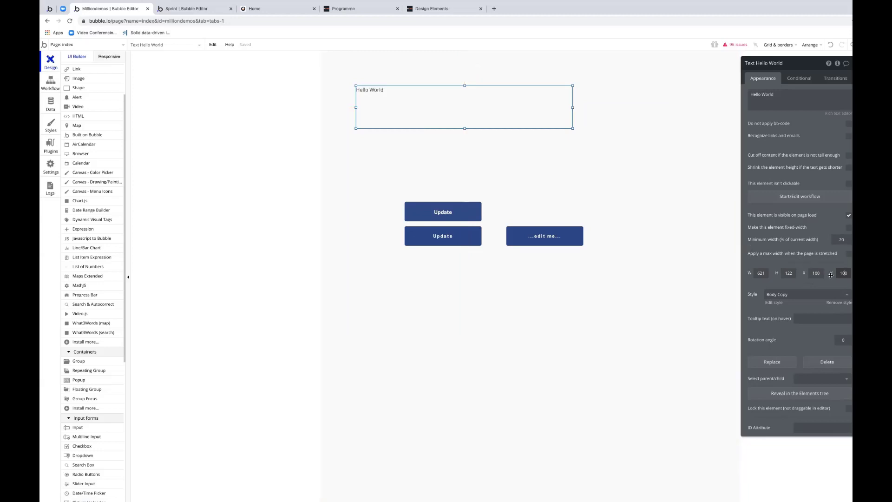
pyautogui.click(442, 211)
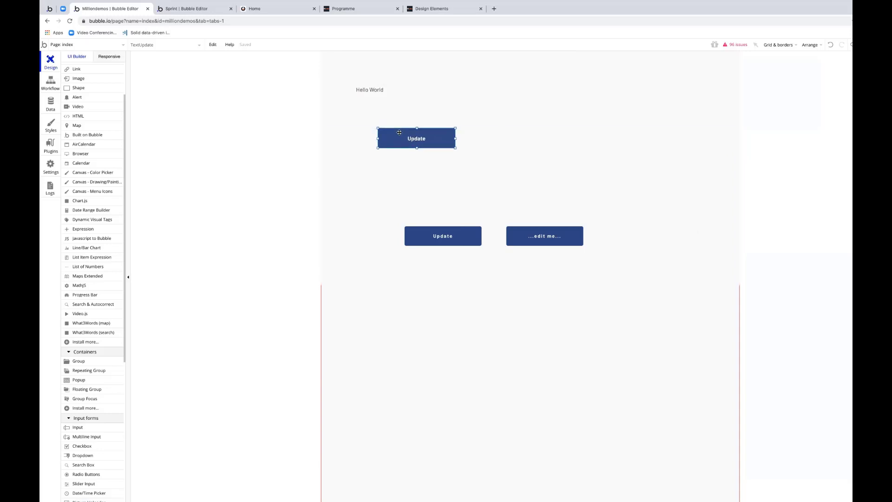
# Step: Select the repositioned Update button to show its properties (X 163, Y 222)
pyautogui.click(416, 138)
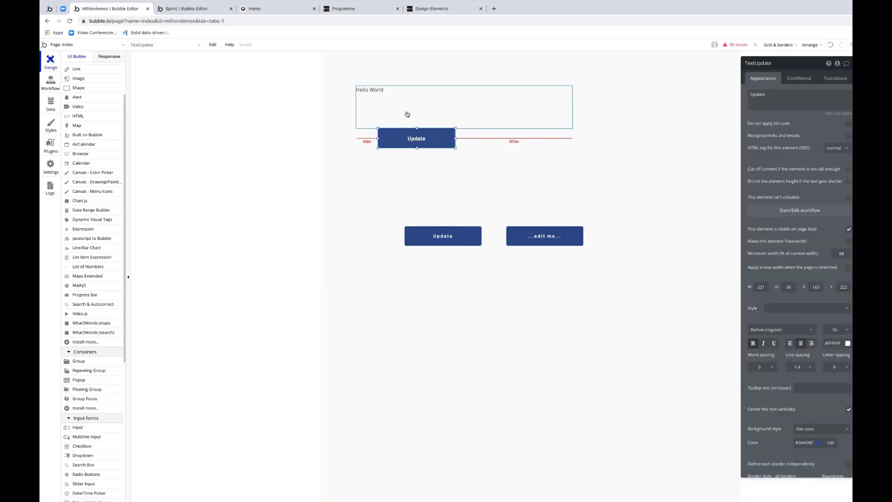